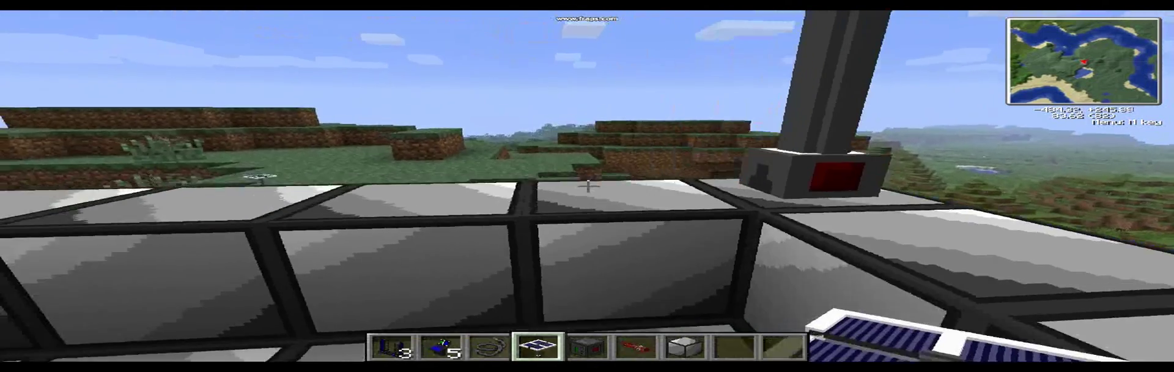
mouse_move(587, 185)
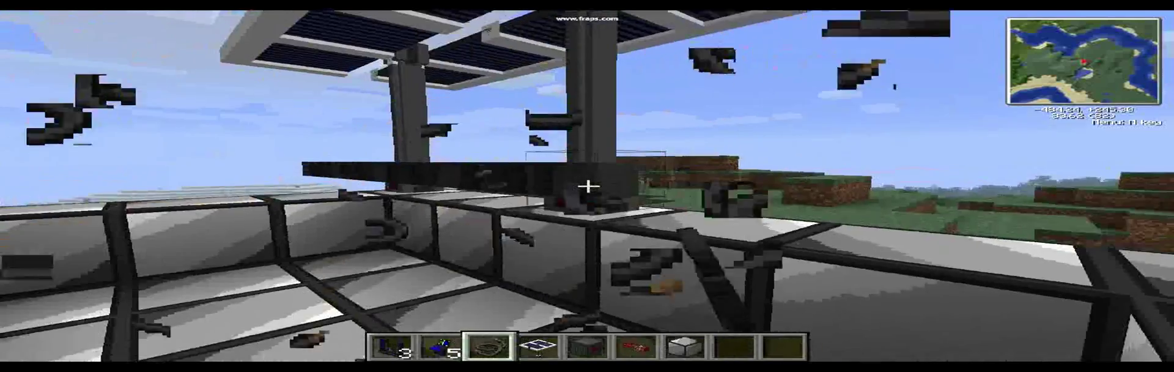
mouse_move(587, 185)
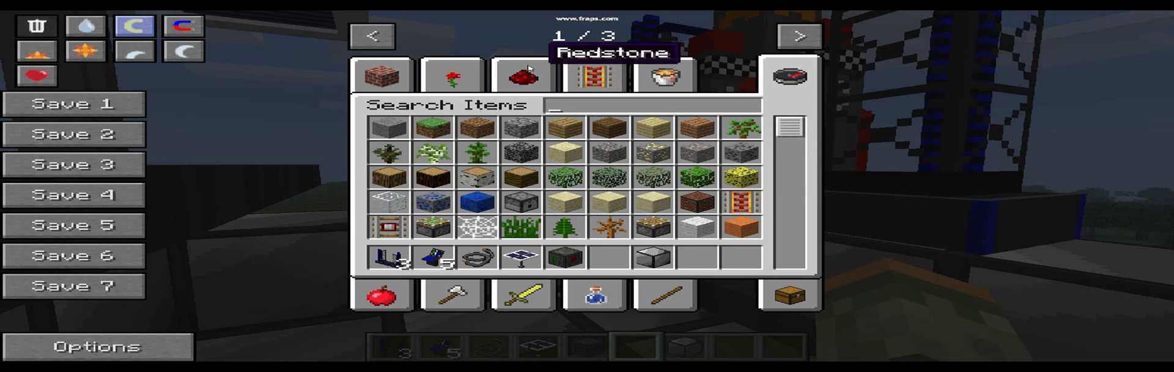
Click in the game window over the night-time launch site near the tower
click(520, 75)
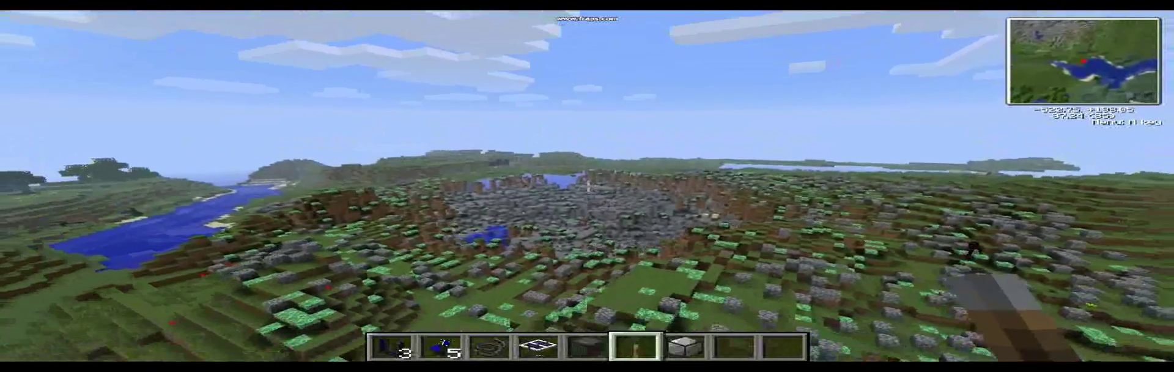
Search the creative inventory for 'missi' to list the missile items
key(e)
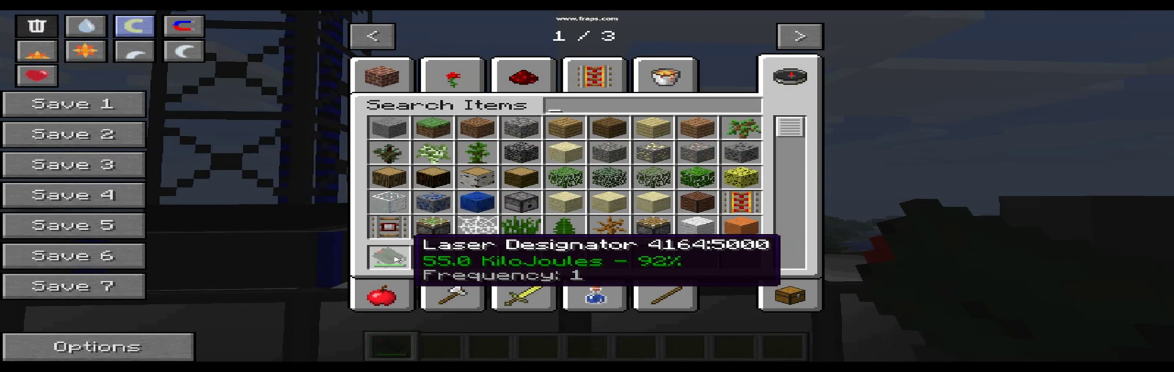
key(Escape)
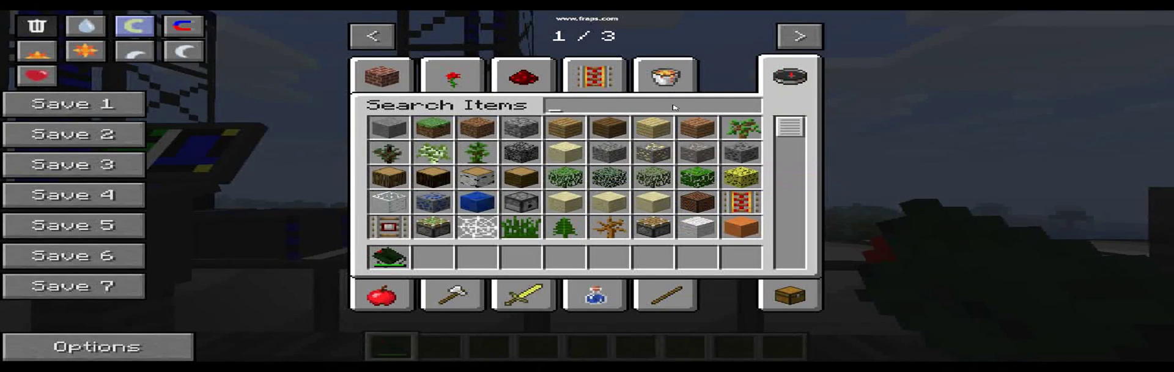
text(missi)
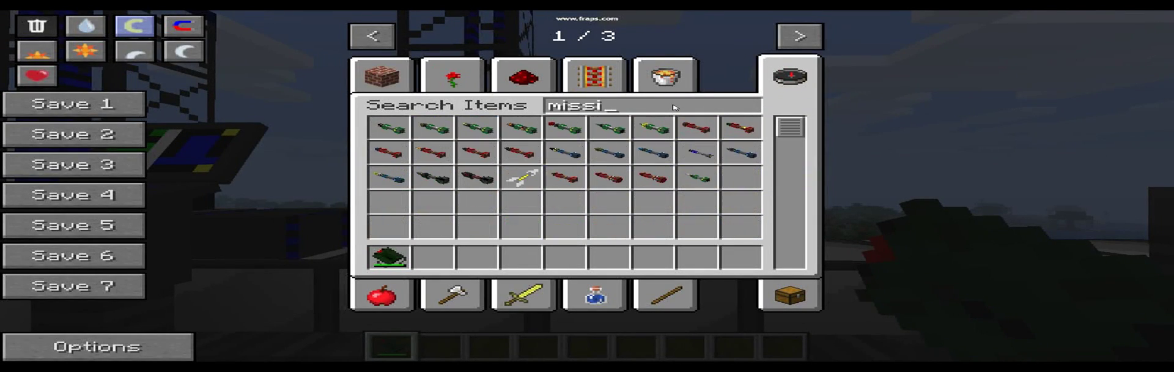
mouse_move(696, 153)
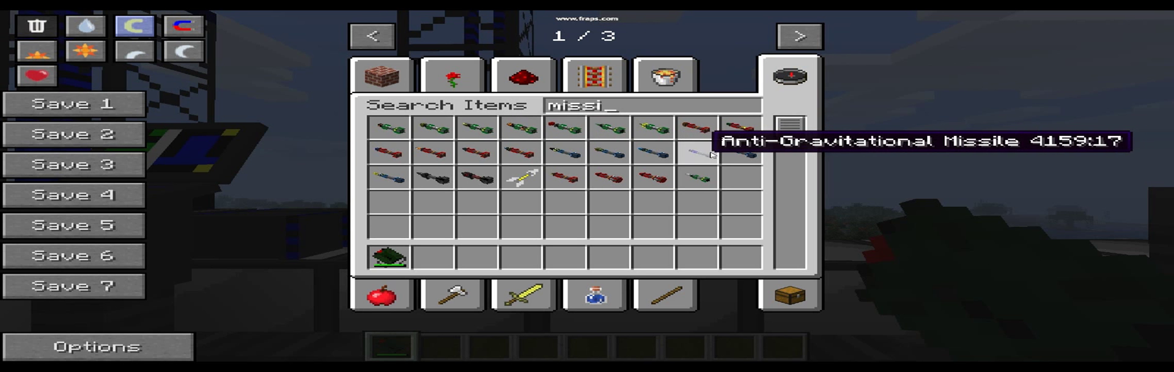